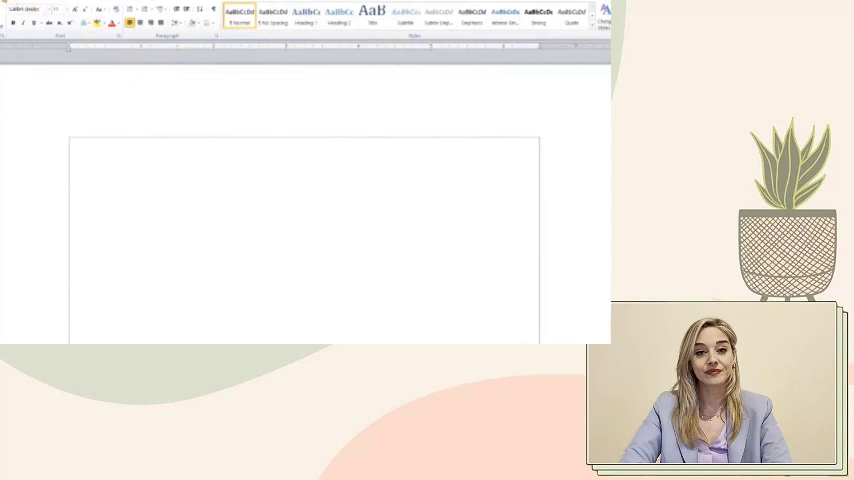
- Show the Insert commands and preview the quick list of common symbols
{"action": "left_click", "coordinate": [24, 4]}
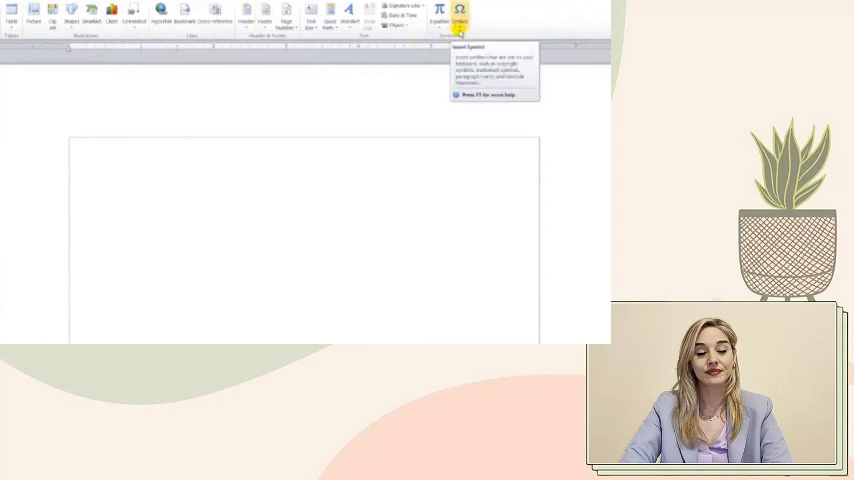
{"action": "left_click", "coordinate": [460, 12]}
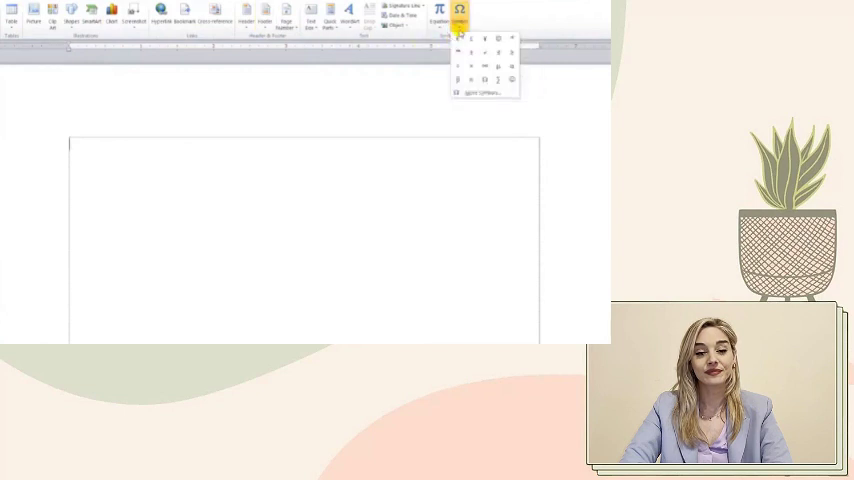
{"action": "mouse_move", "coordinate": [482, 92]}
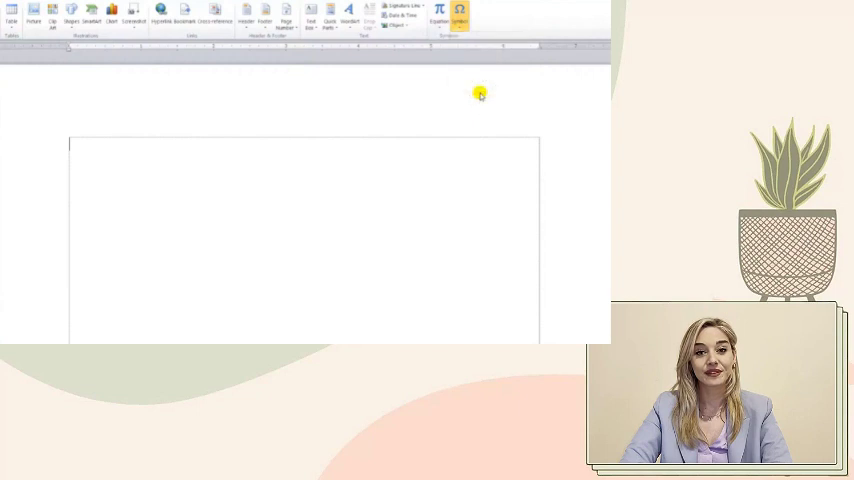
- Bring up the full Symbol dialog and choose a pictographic symbol font from its font list
{"action": "left_click", "coordinate": [460, 12]}
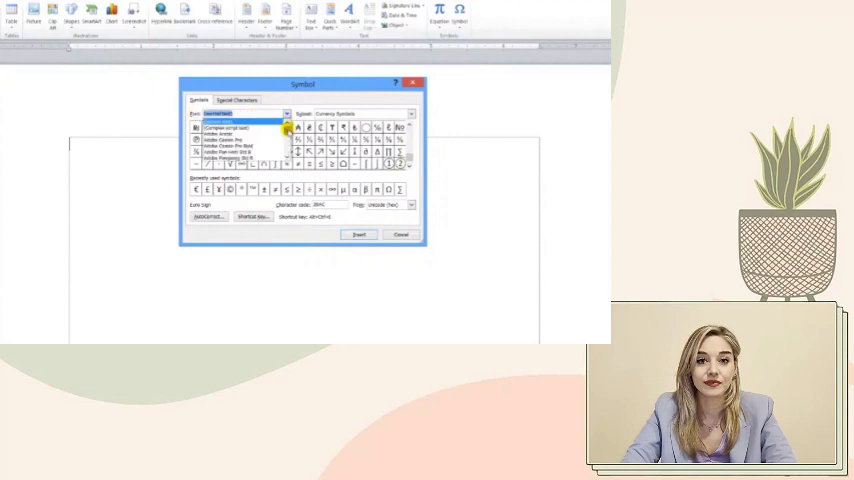
{"action": "scroll", "scroll_direction": "down", "scroll_amount": 3}
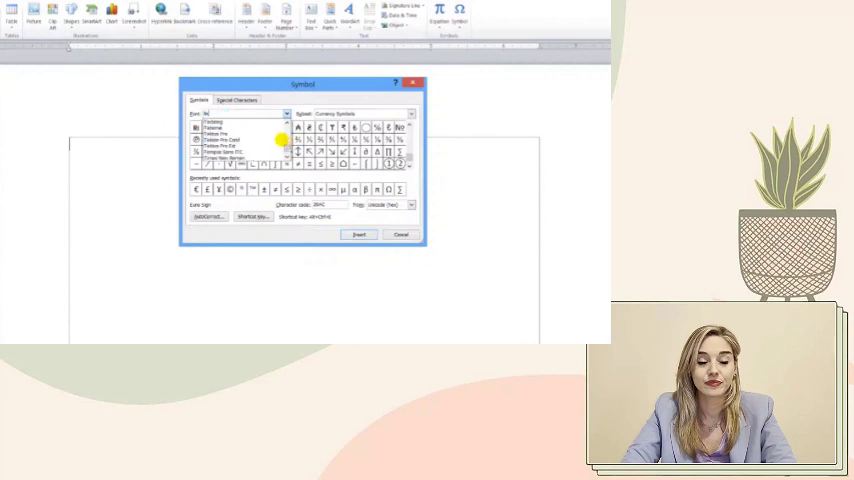
{"action": "left_click", "coordinate": [220, 122]}
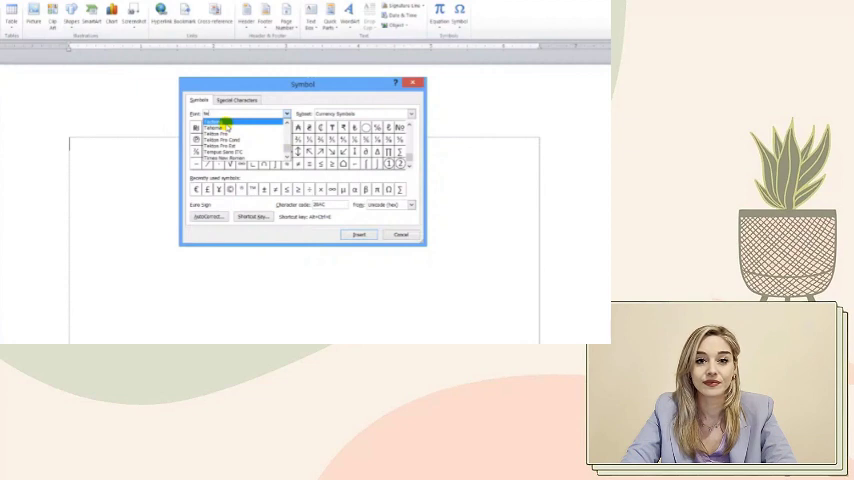
{"action": "left_click", "coordinate": [240, 112]}
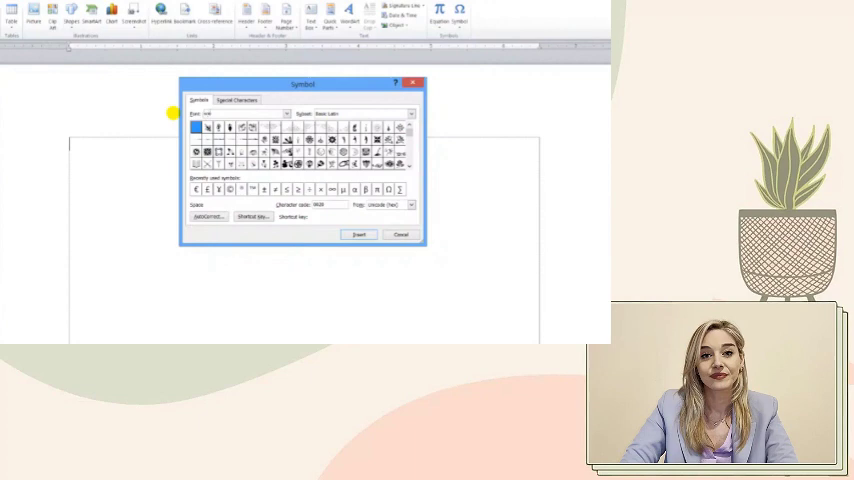
- Switch the Symbol dialog's font to Wingdings to display its pictograms
{"action": "left_click", "coordinate": [276, 112]}
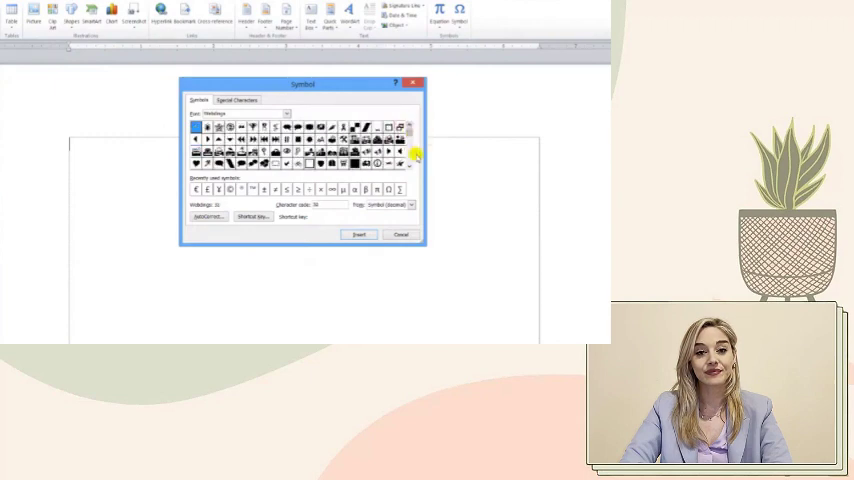
{"action": "left_click", "coordinate": [408, 164]}
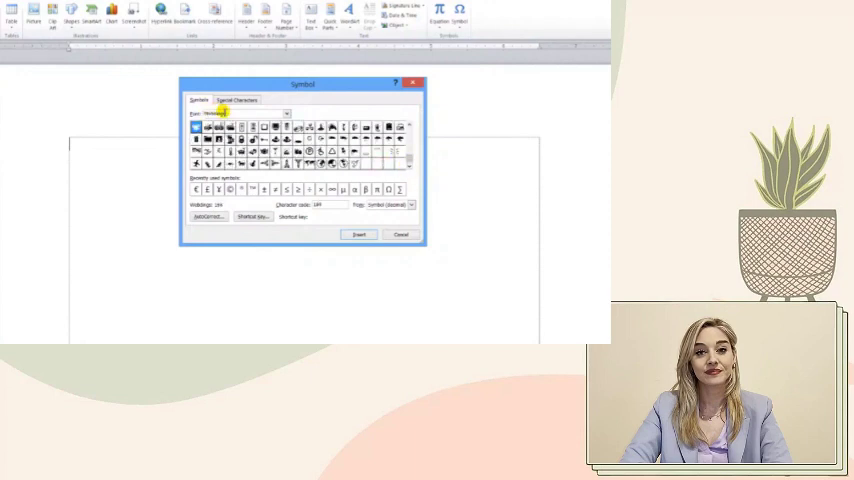
- Choose another Wingdings variant and insert one of its symbols at the top of the page
{"action": "left_click", "coordinate": [286, 112]}
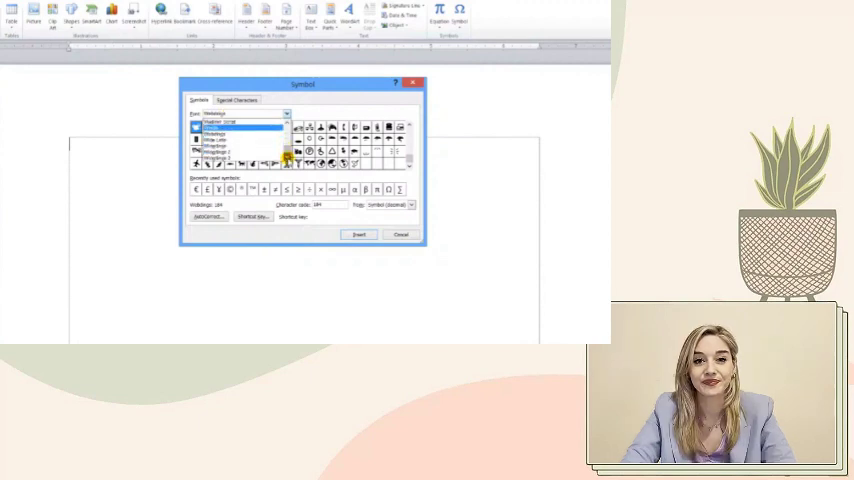
{"action": "left_click", "coordinate": [230, 144]}
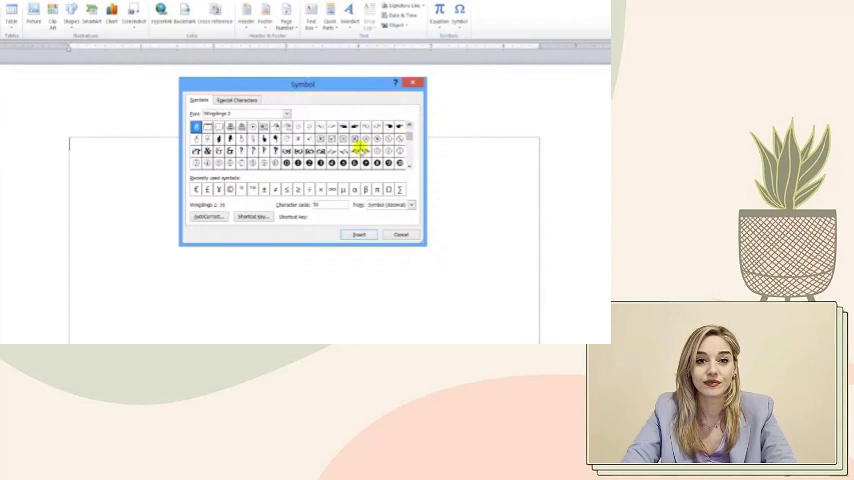
{"action": "left_click", "coordinate": [330, 140]}
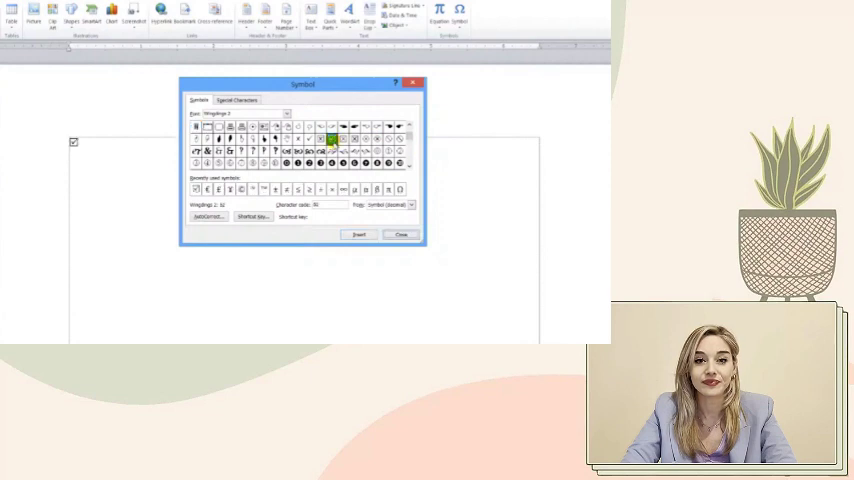
{"action": "left_click", "coordinate": [240, 126]}
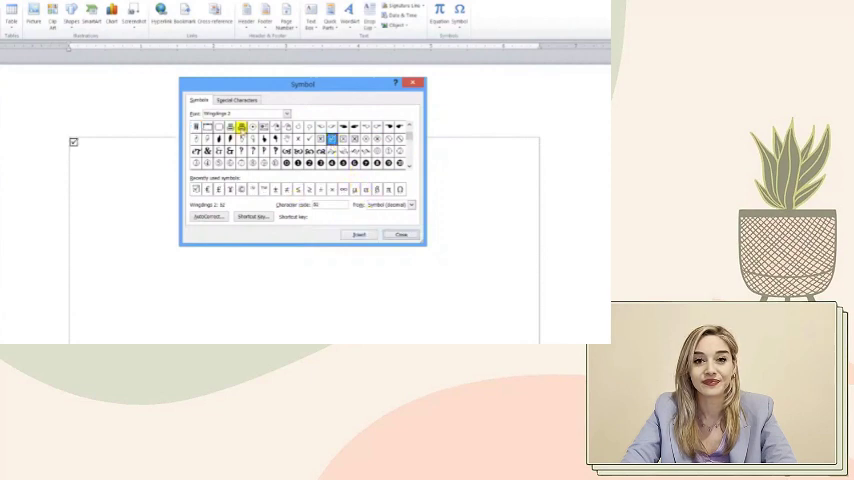